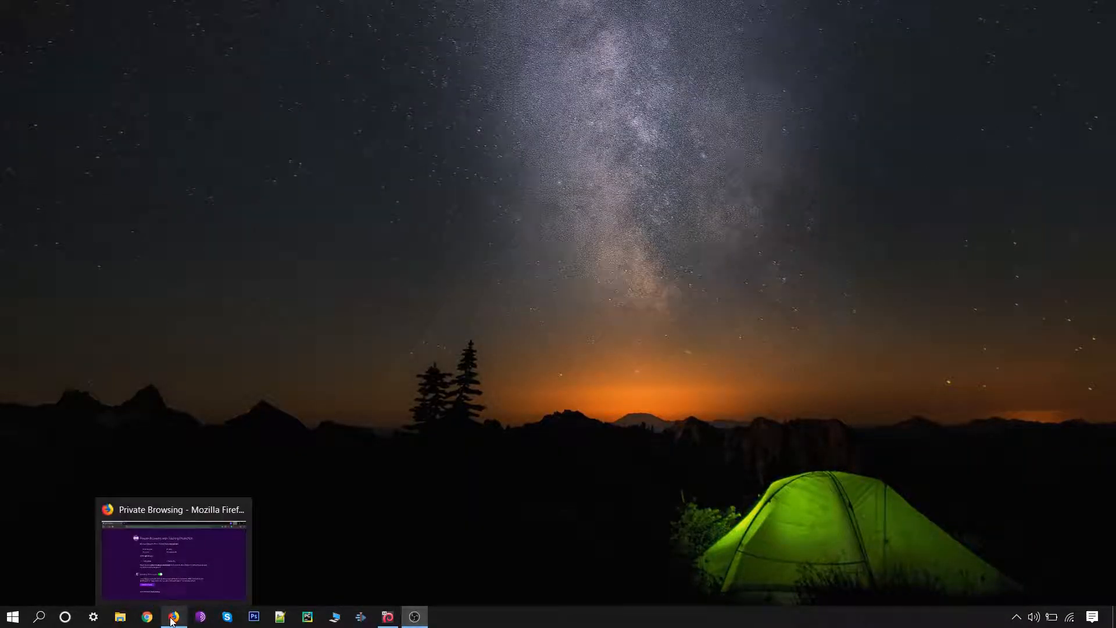
- Bring the private window forward and search Google for "zaproxy org"
{"action": "left_click", "coordinate": [173, 617]}
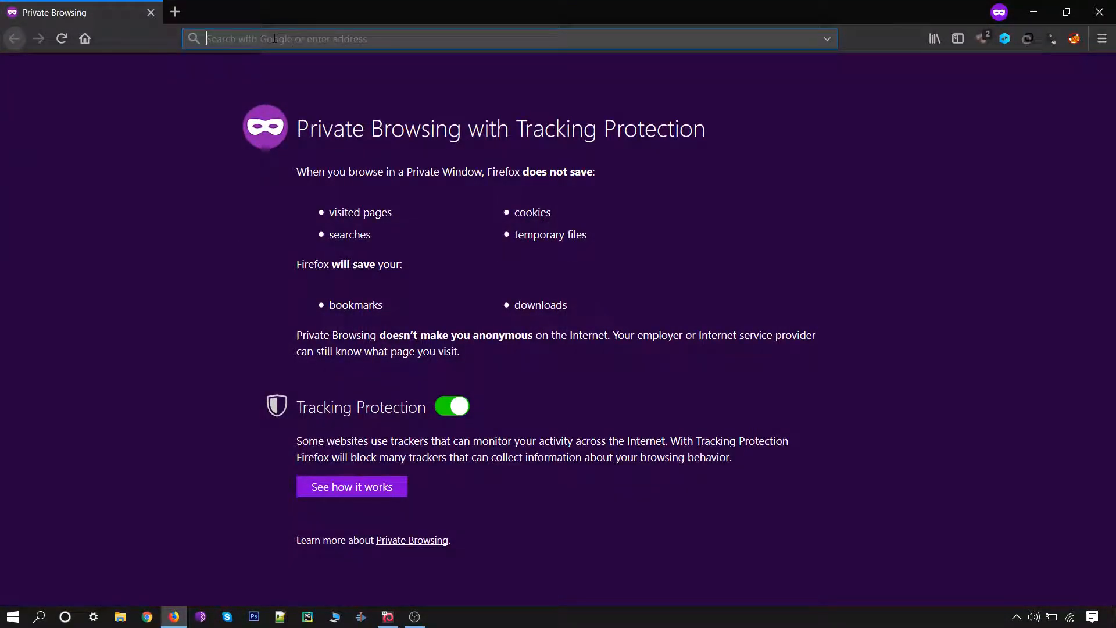
{"action": "type", "text": "zaproxy"}
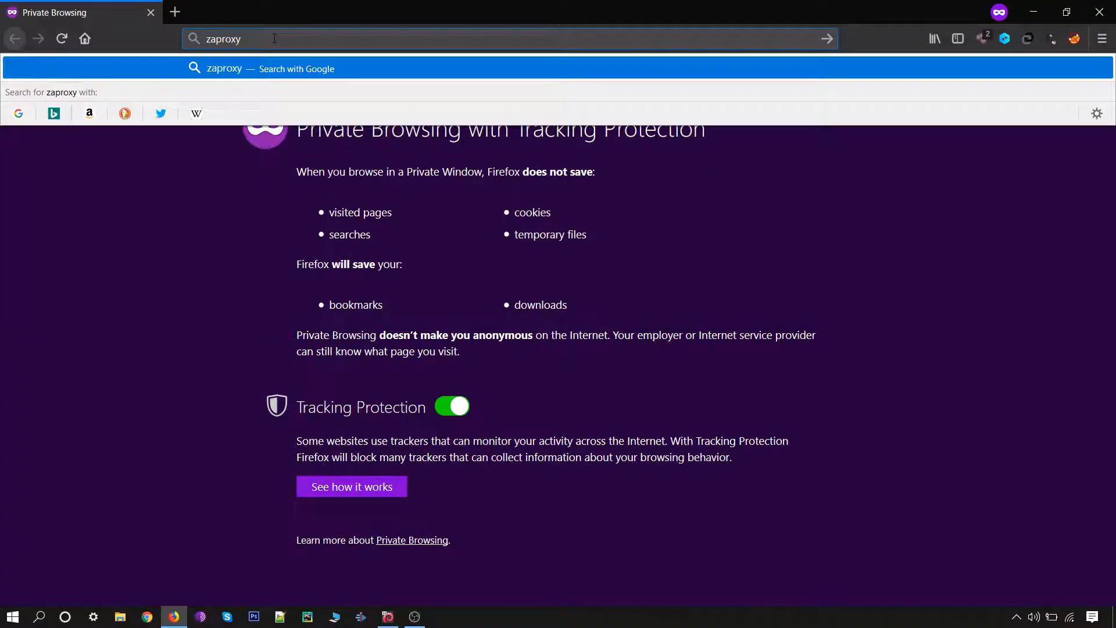
{"action": "type", "text": "org"}
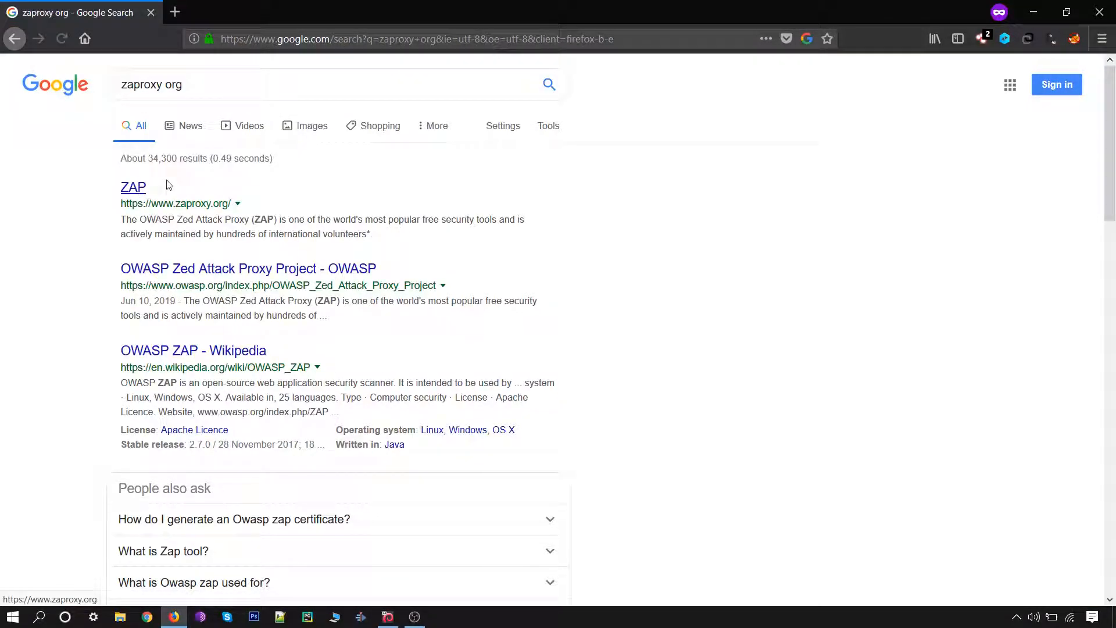
- Go to the official ZAP site result and follow Download ZAP to the GitHub downloads page
{"action": "left_click", "coordinate": [133, 186]}
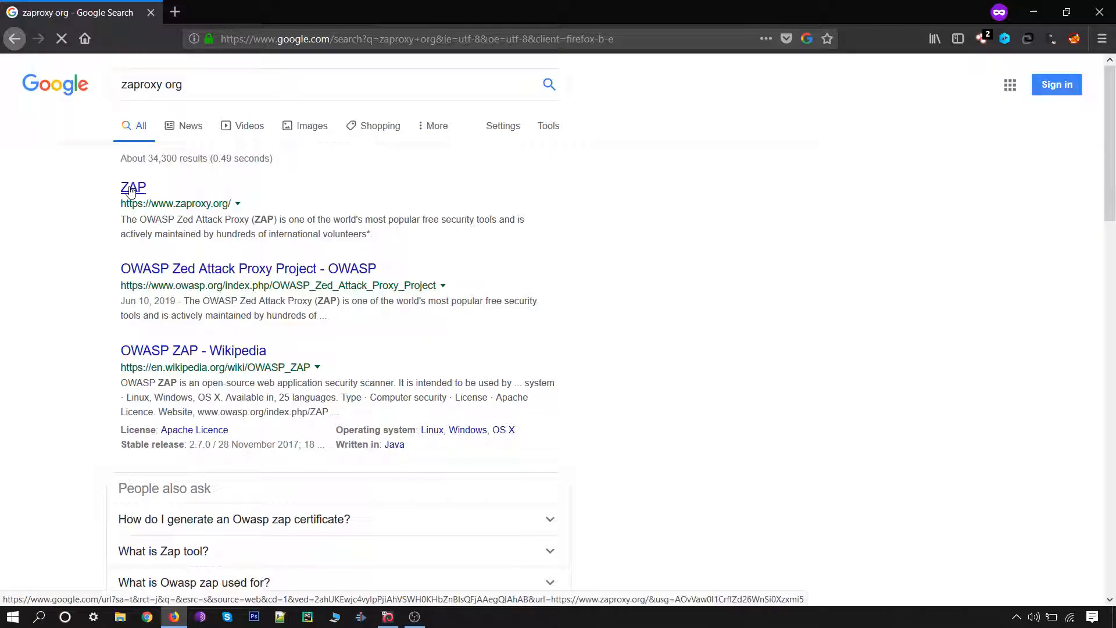
{"action": "left_click", "coordinate": [132, 187]}
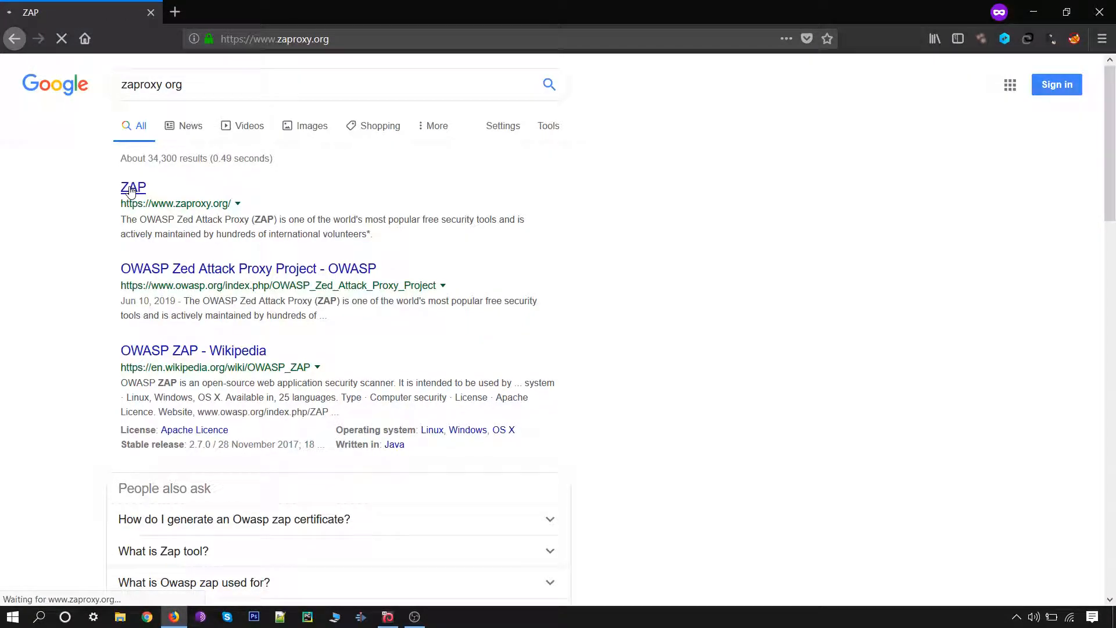
{"action": "left_click", "coordinate": [133, 188]}
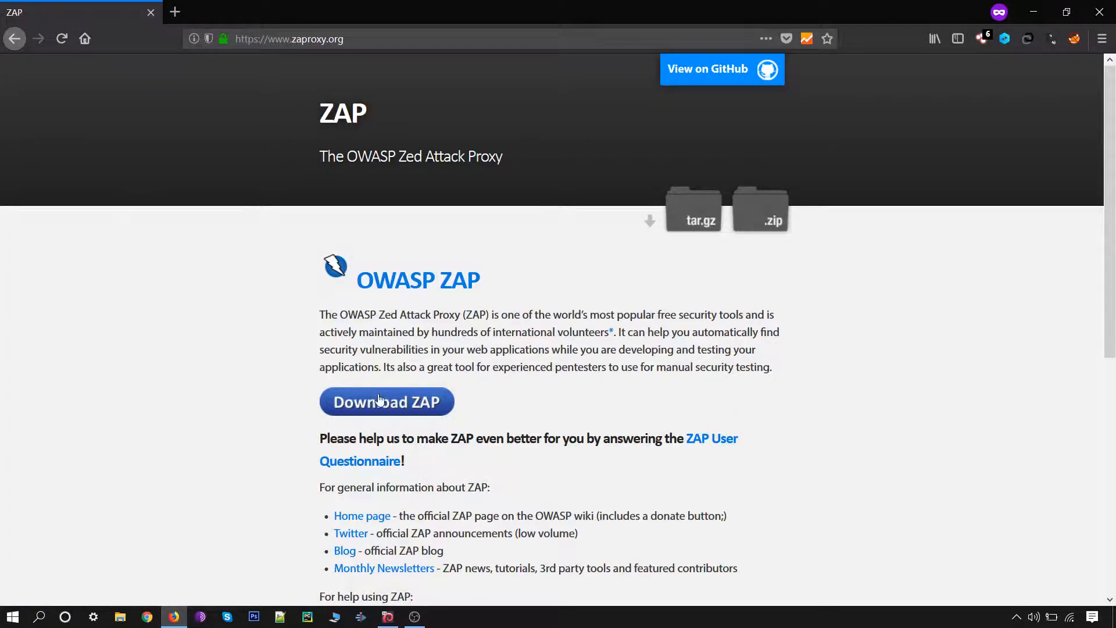
{"action": "left_click", "coordinate": [386, 402]}
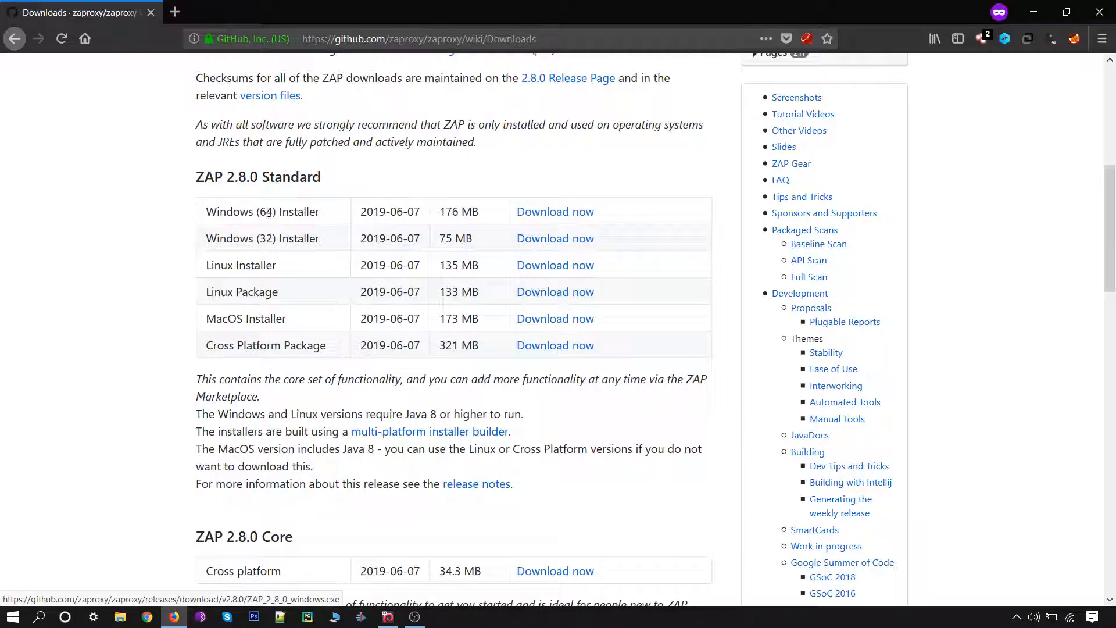
{"action": "mouse_move", "coordinate": [234, 258]}
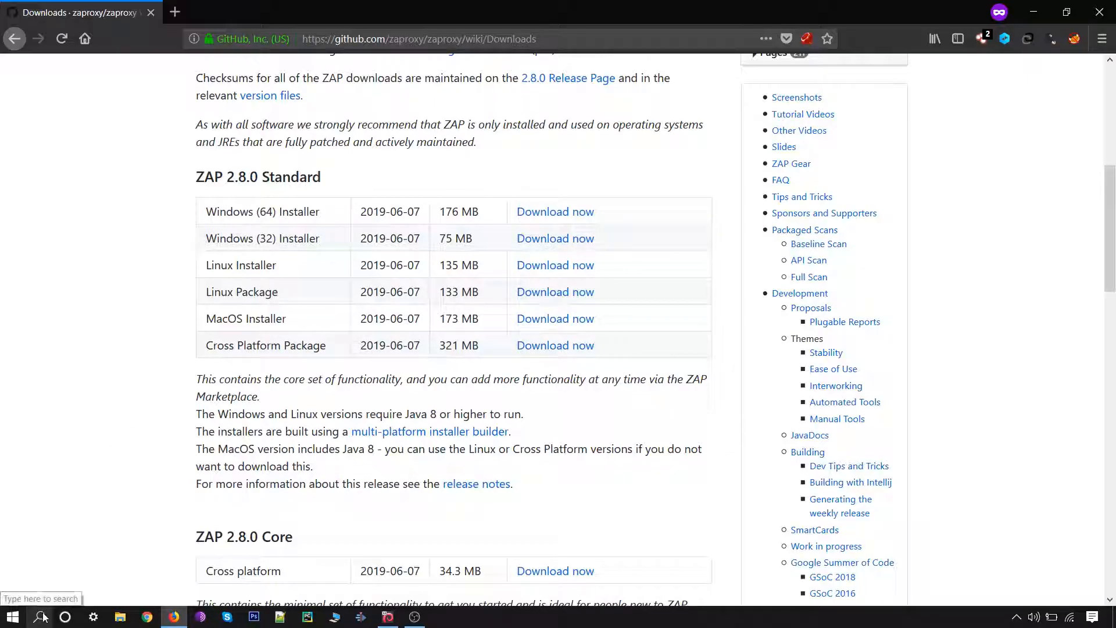
{"action": "left_click", "coordinate": [42, 616]}
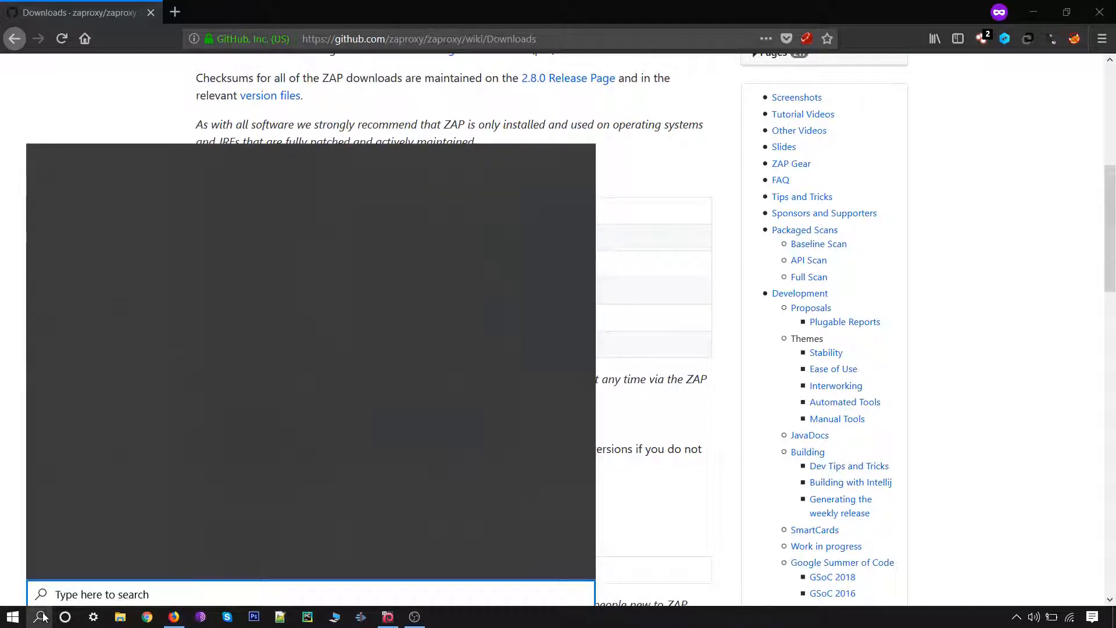
{"action": "type", "text": "run"}
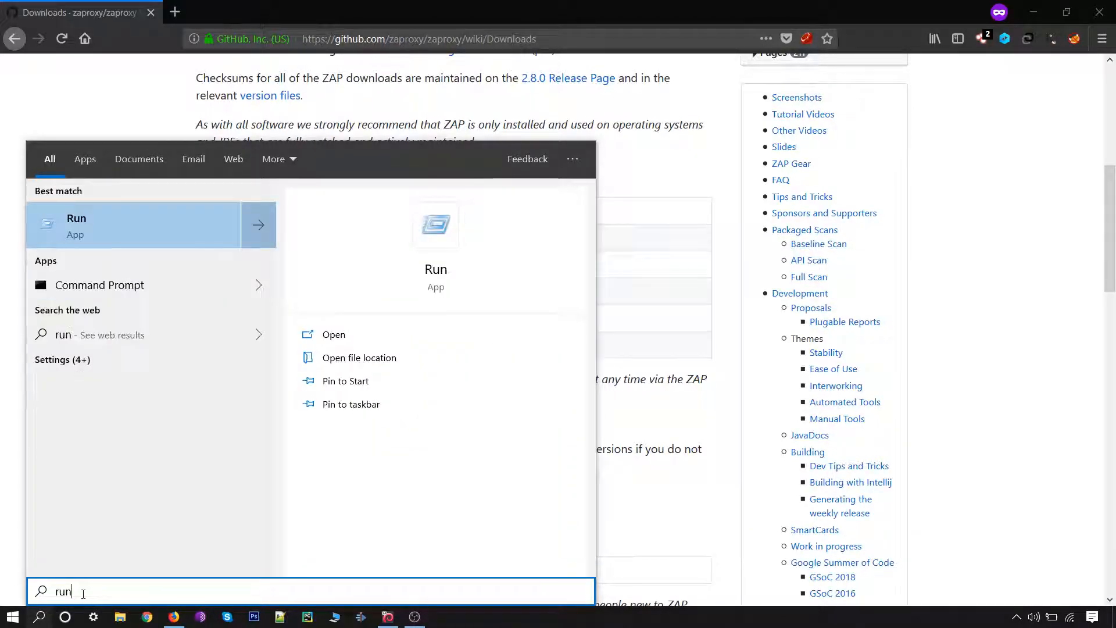
{"action": "left_click", "coordinate": [77, 225]}
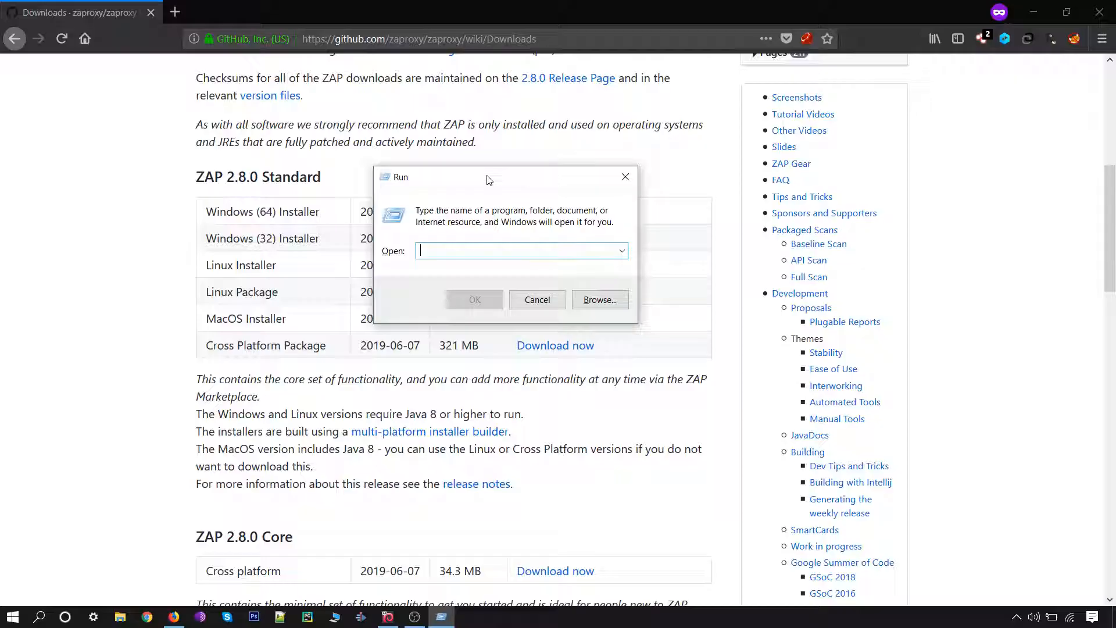
{"action": "type", "text": "dxdiag"}
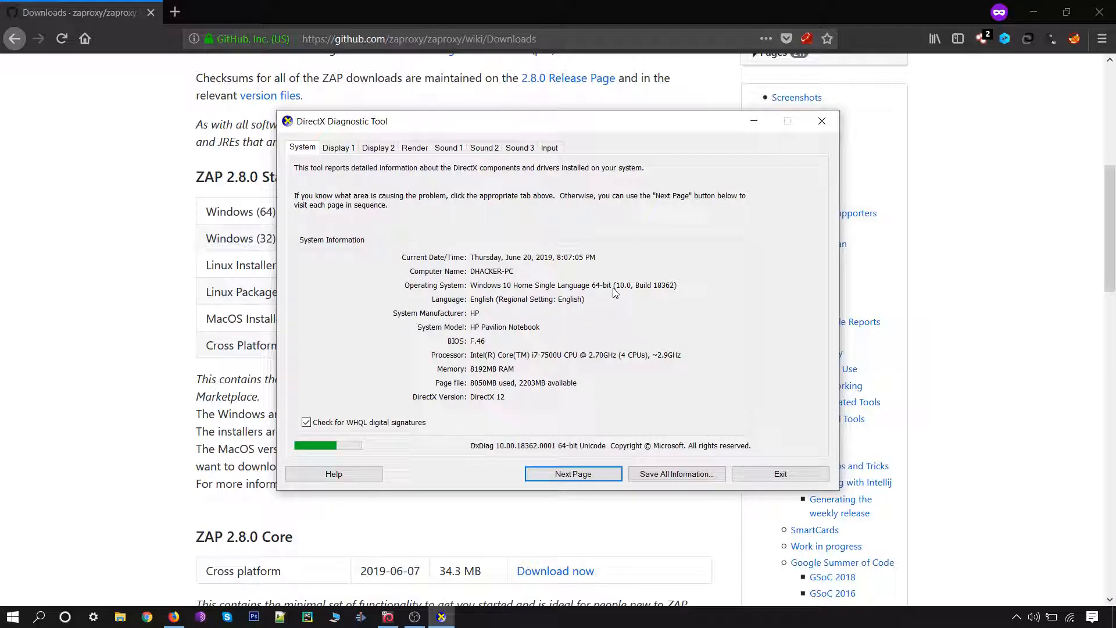
{"action": "mouse_move", "coordinate": [602, 298]}
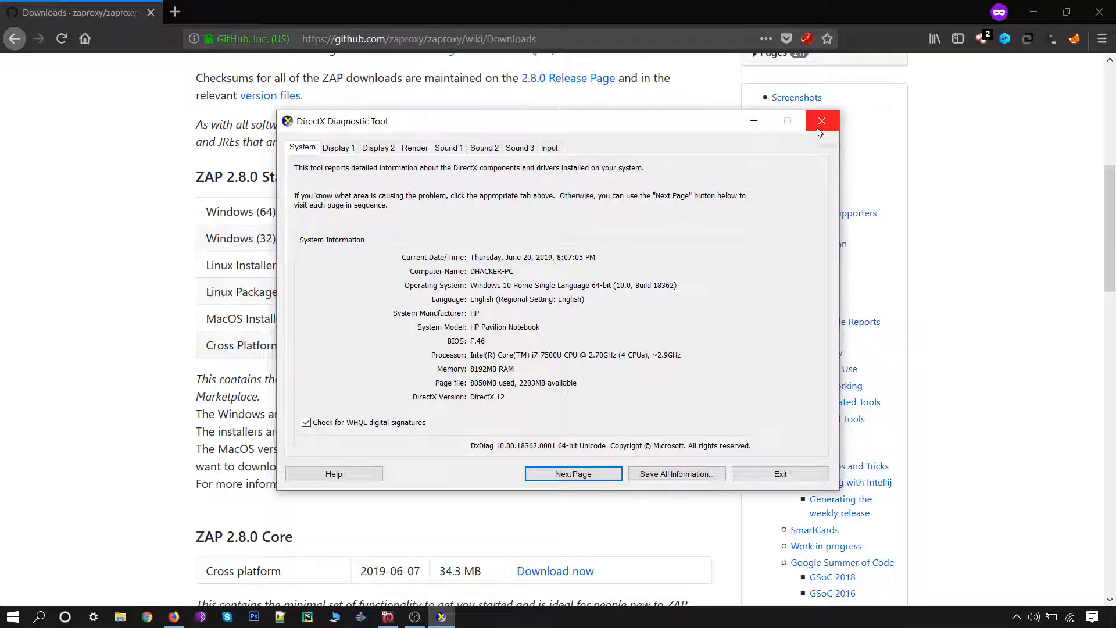
{"action": "left_click", "coordinate": [822, 120]}
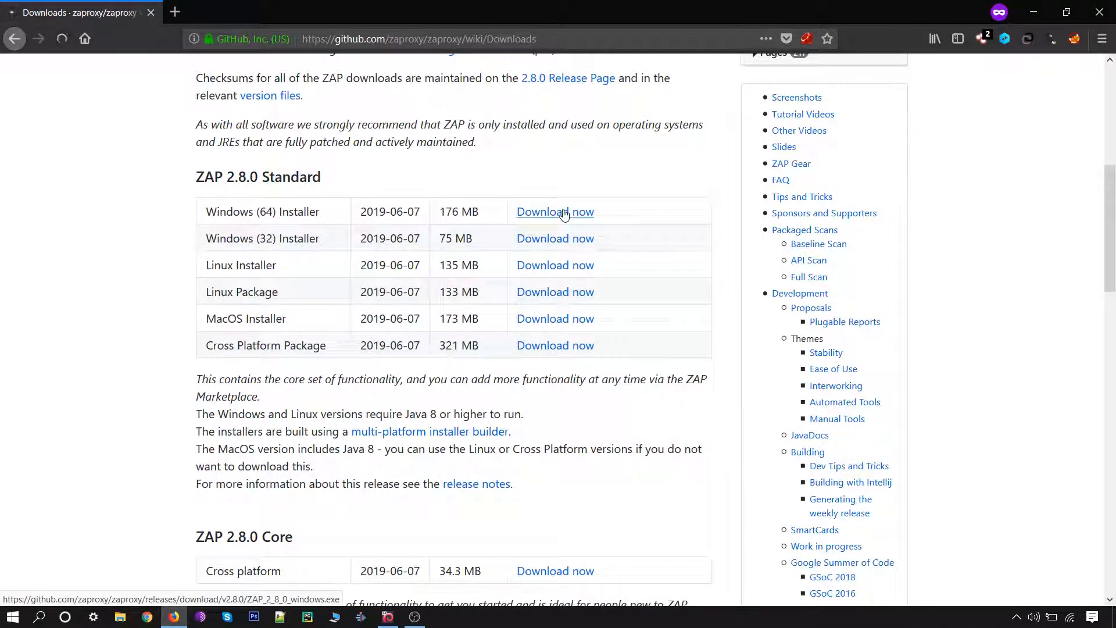
- Download the Windows (64) Installer, save the file and run the downloaded exe
{"action": "left_click", "coordinate": [555, 212]}
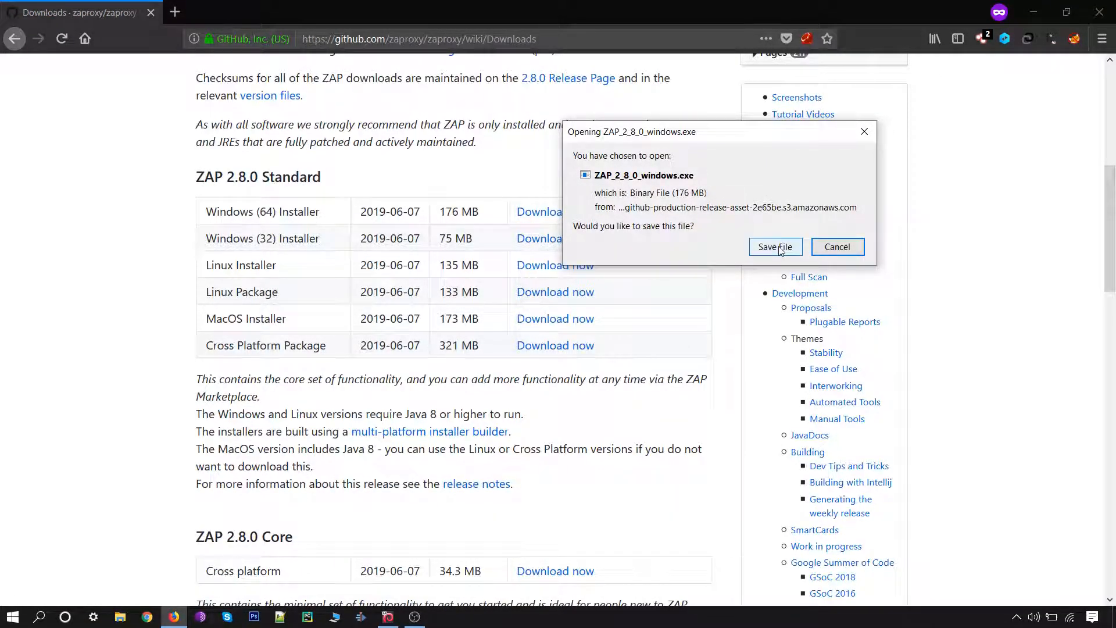
{"action": "left_click", "coordinate": [775, 246]}
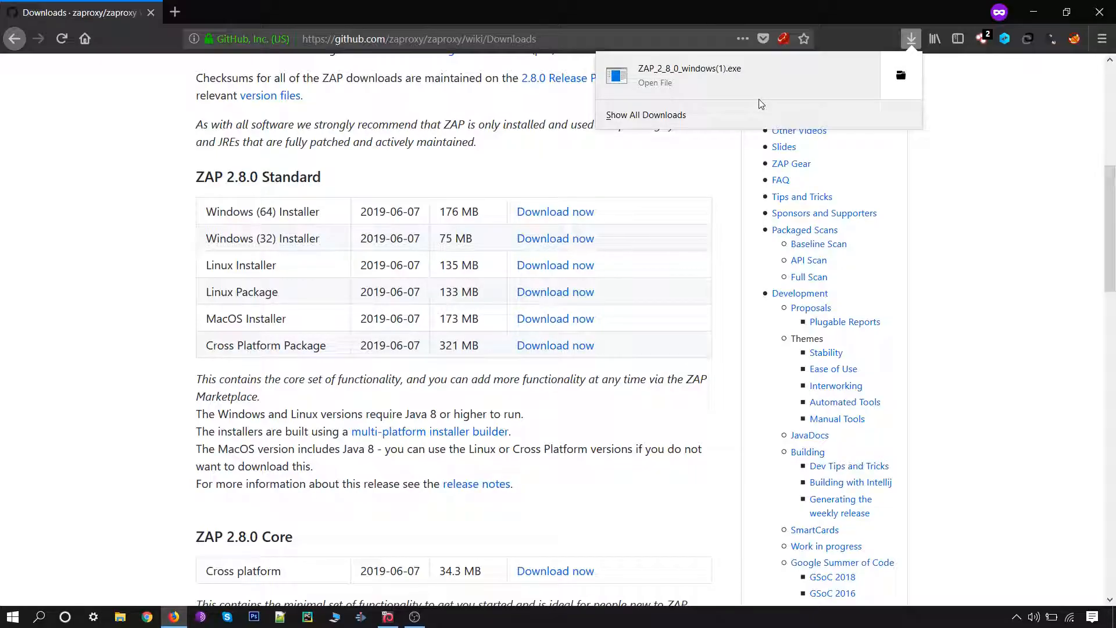
{"action": "left_click", "coordinate": [714, 85]}
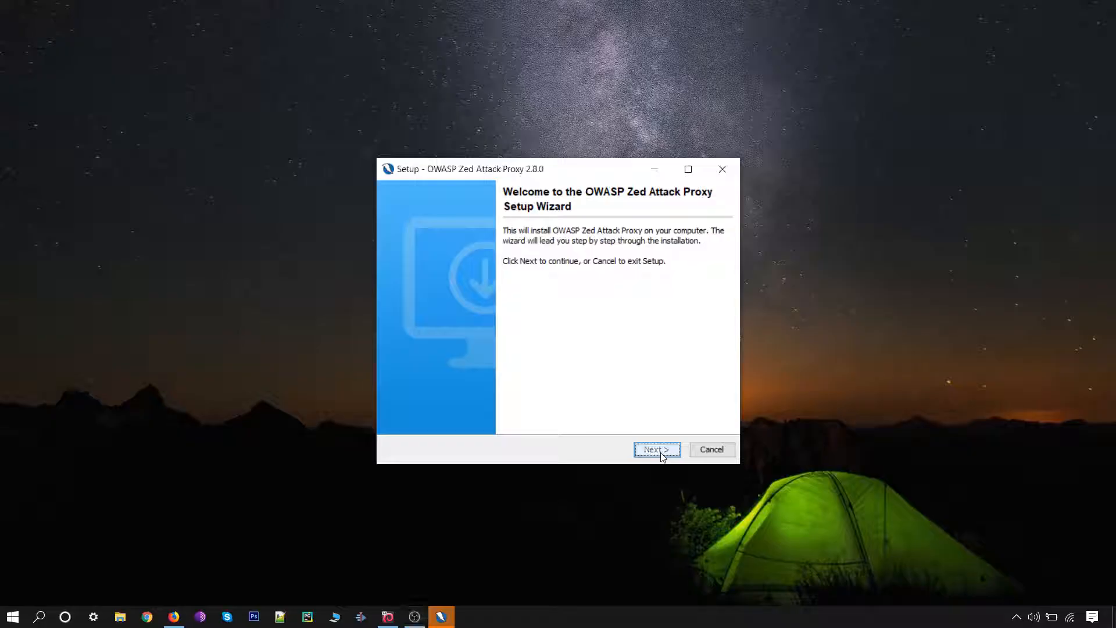
- Step through the wizard: accept the license, keep Standard installation, install and finish
{"action": "left_click", "coordinate": [653, 449]}
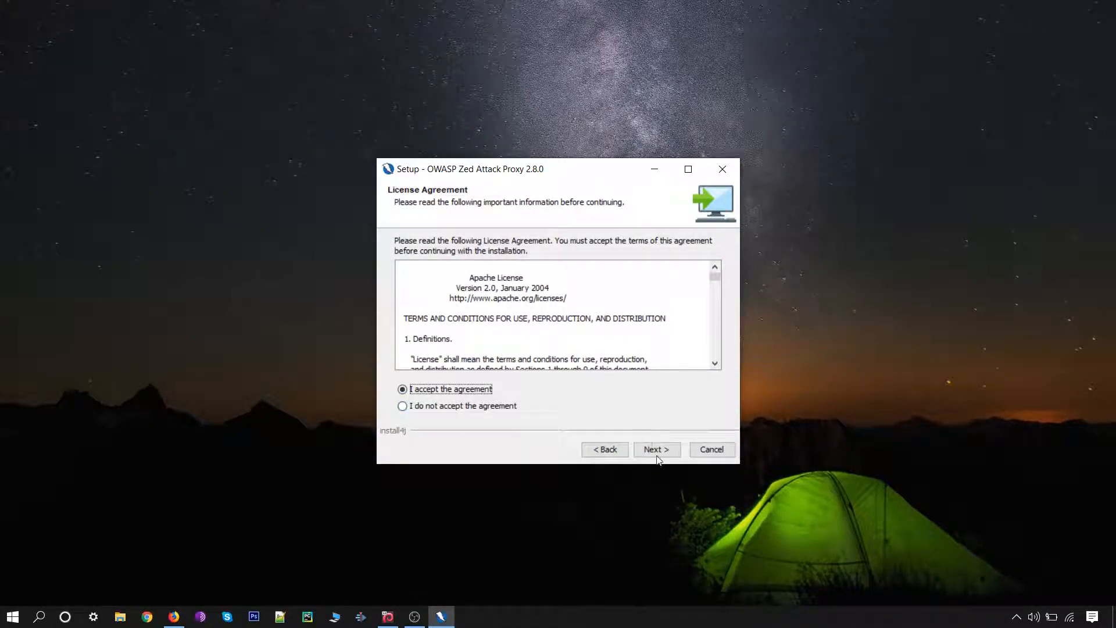
{"action": "left_click", "coordinate": [656, 449]}
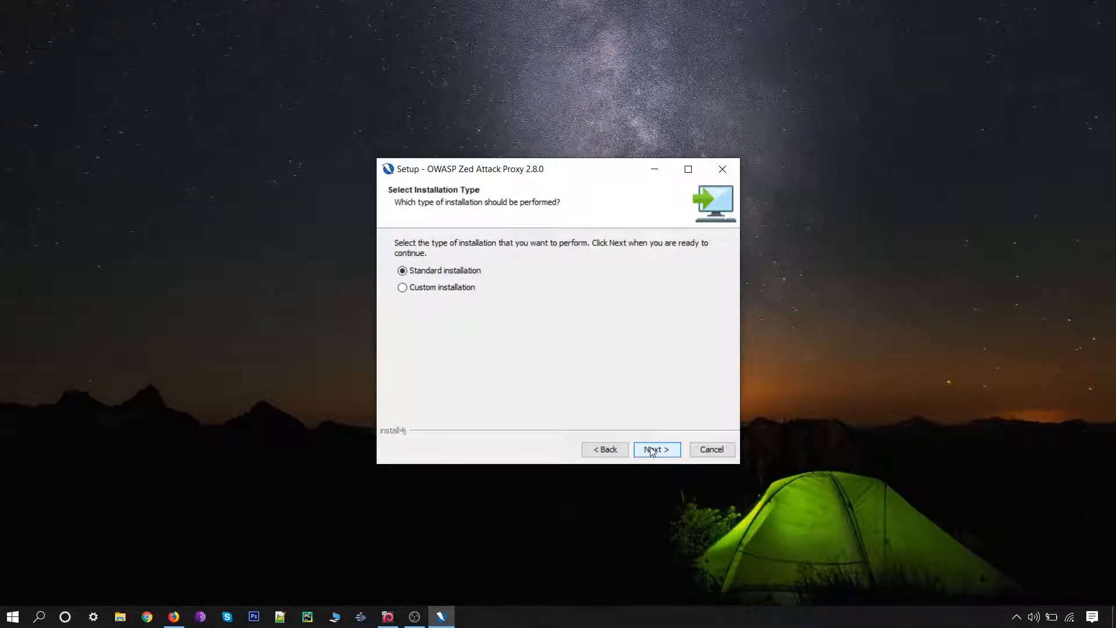
{"action": "left_click", "coordinate": [656, 449]}
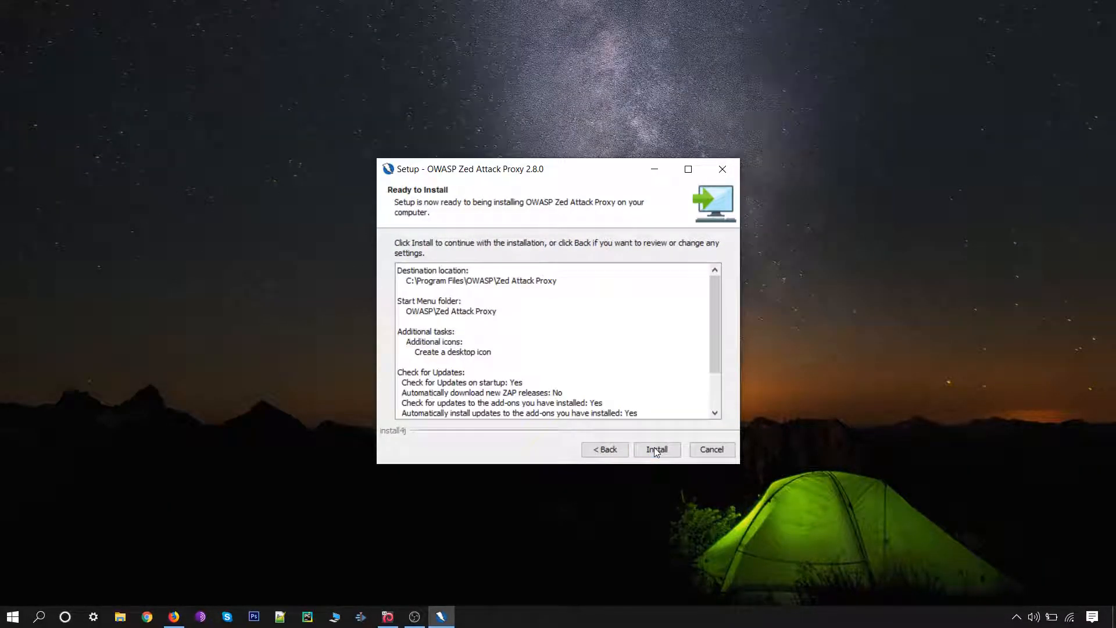
{"action": "left_click", "coordinate": [656, 449]}
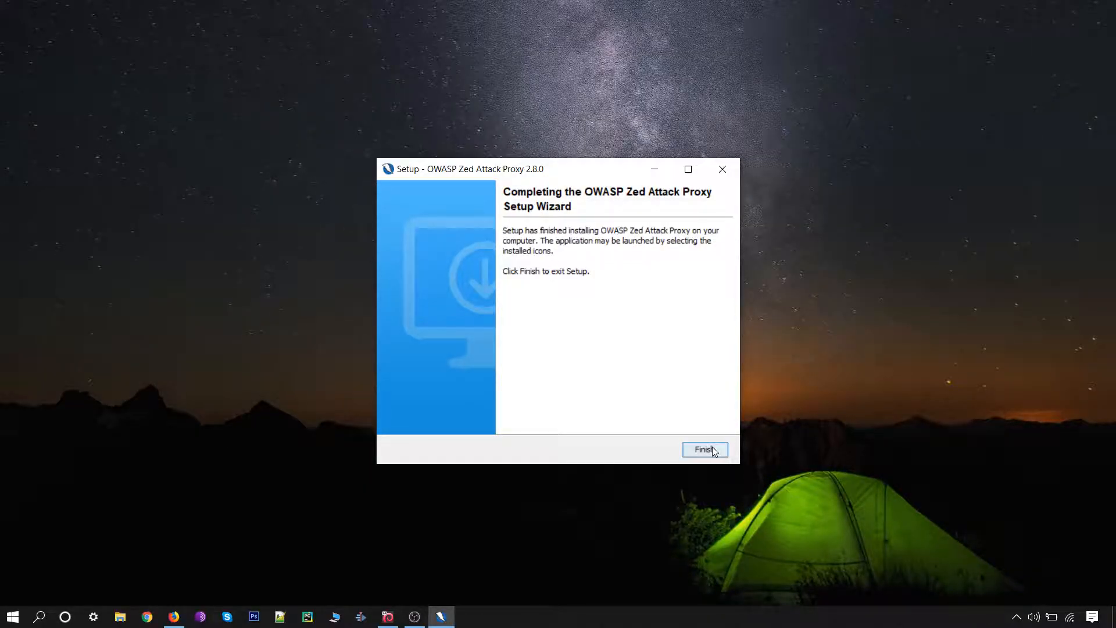
{"action": "left_click", "coordinate": [704, 449]}
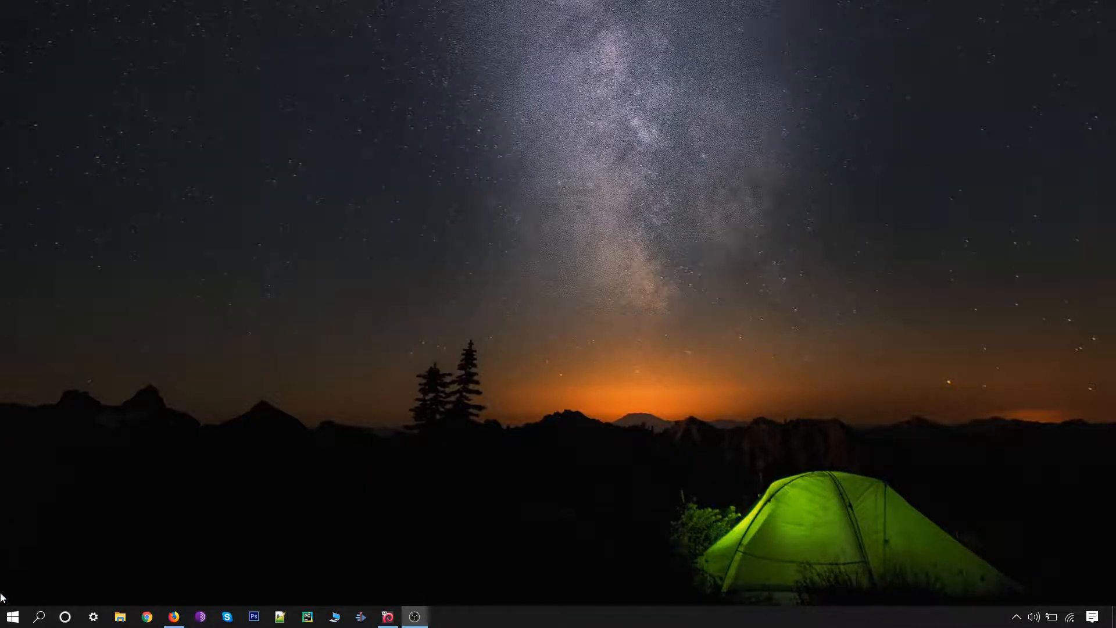
- From the Start menu's OWASP folder, start ZAP 2.8.0
{"action": "left_click", "coordinate": [11, 616]}
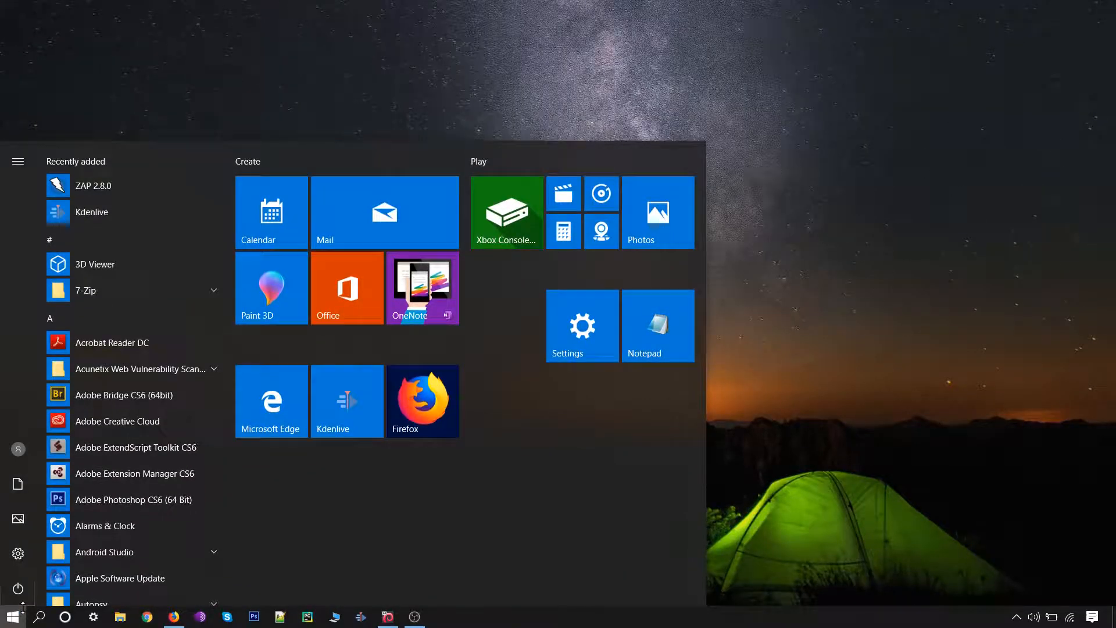
{"action": "scroll", "scroll_direction": "down", "scroll_amount": 3}
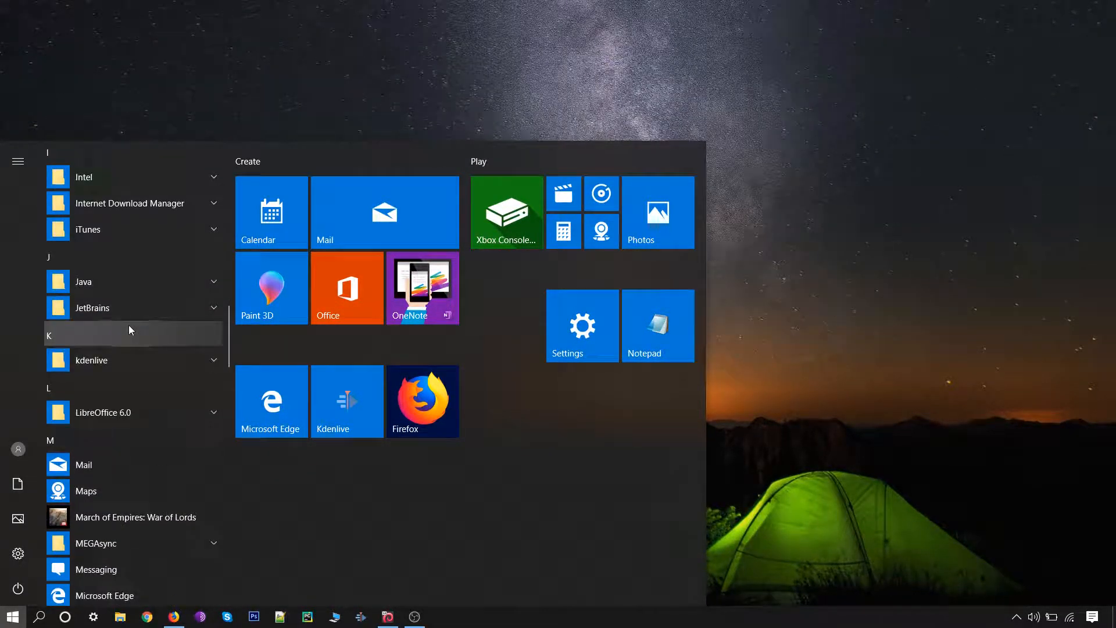
{"action": "scroll", "scroll_direction": "down", "scroll_amount": 3}
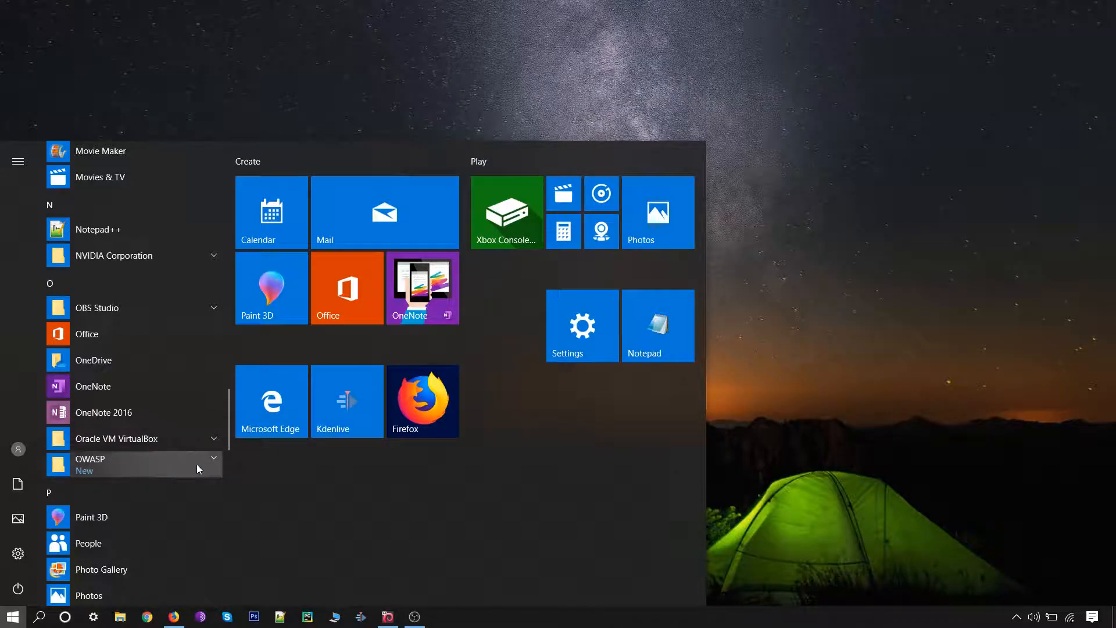
{"action": "left_click", "coordinate": [133, 464]}
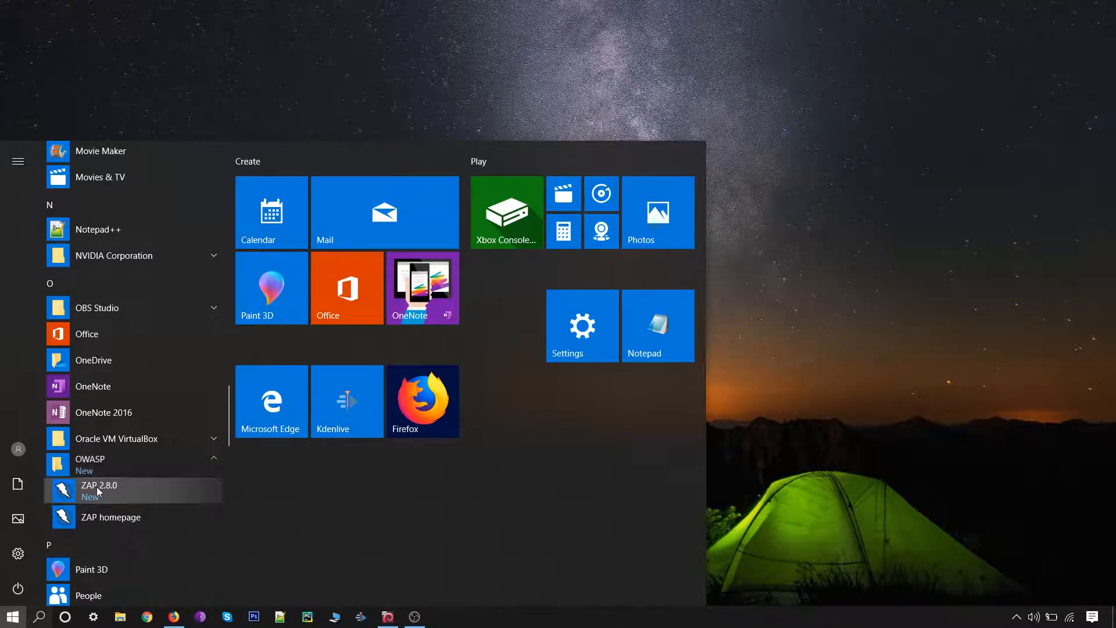
{"action": "left_click", "coordinate": [99, 485]}
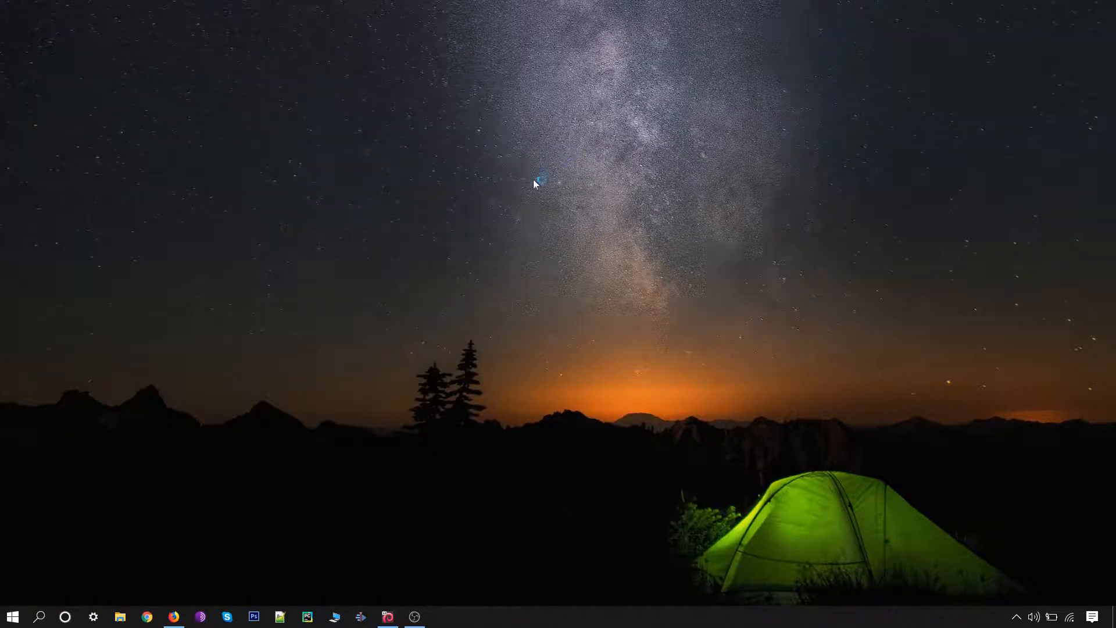
{"action": "mouse_move", "coordinate": [514, 231]}
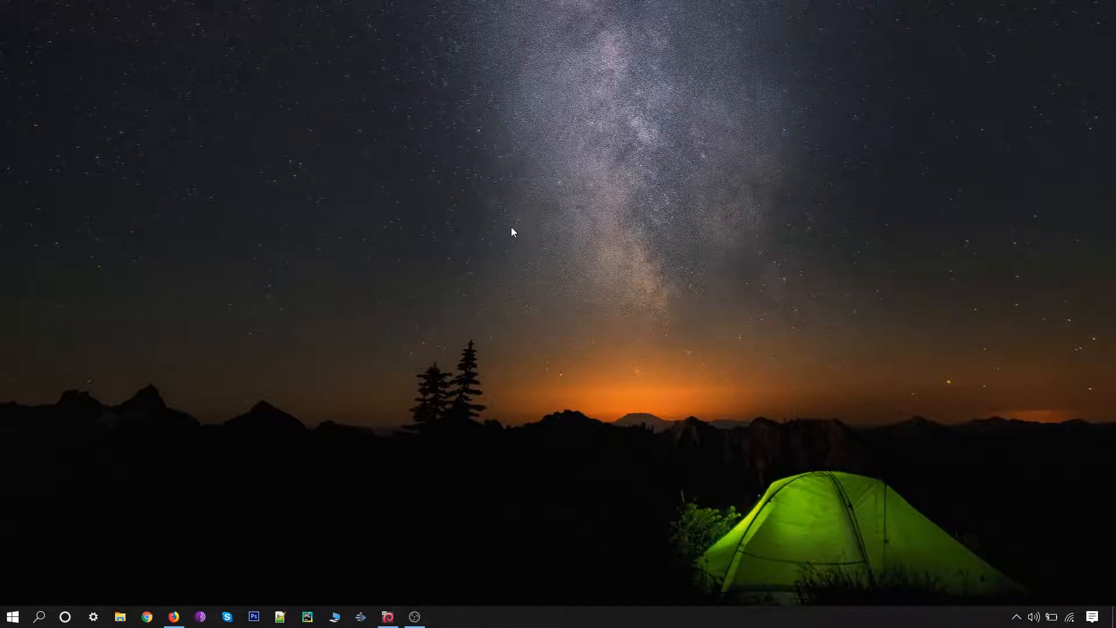